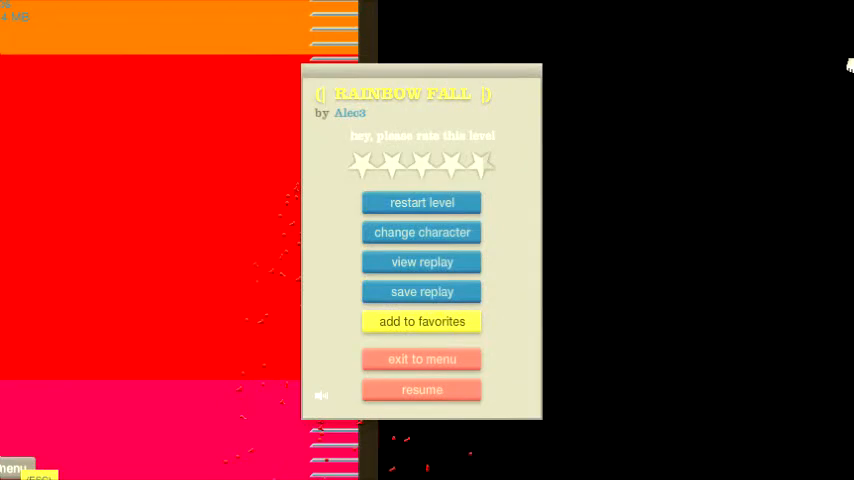
Step: Exit Rainbow Fall to the menu and scroll down the User Submitted Levels list
{"action": "left_click", "coordinate": [420, 360]}
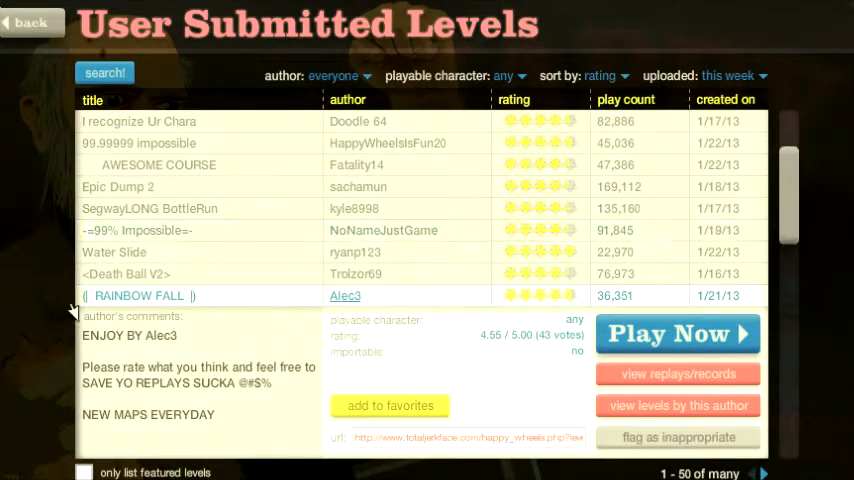
{"action": "scroll", "scroll_direction": "down", "scroll_amount": 3}
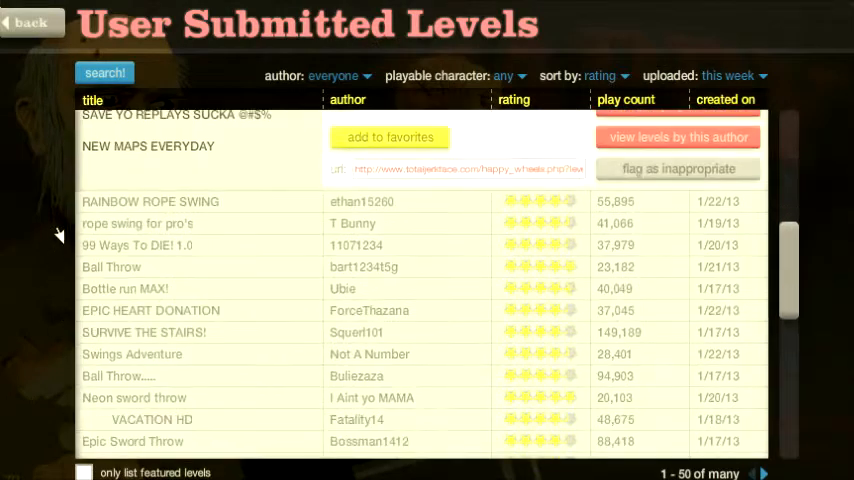
{"action": "scroll", "scroll_direction": "down", "scroll_amount": 3}
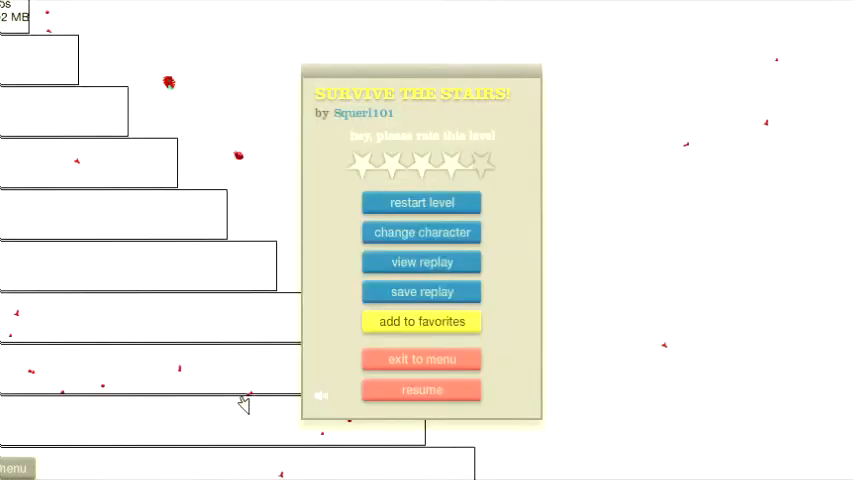
Step: Restart 'SURVIVE THE STAIRS!' so the rider returns to the top of the stairs
{"action": "left_click", "coordinate": [420, 390]}
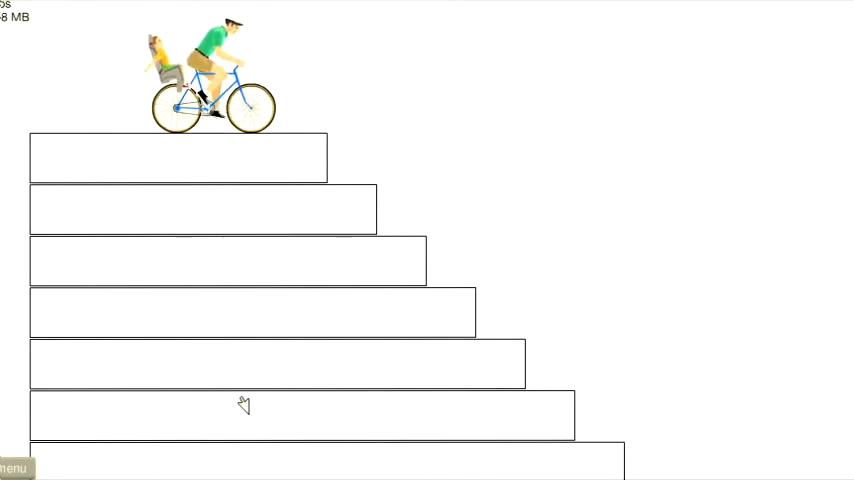